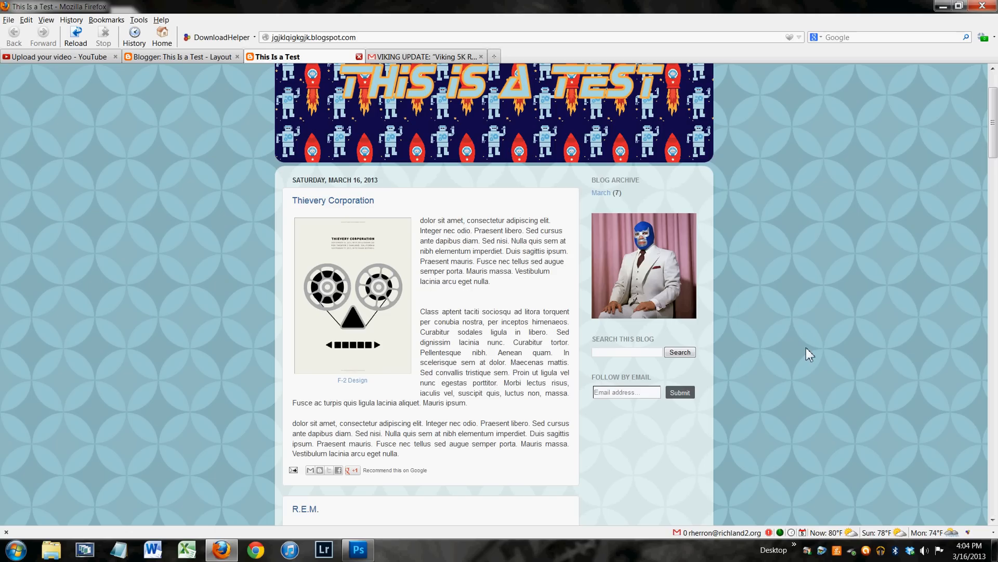
mouse_move(704, 390)
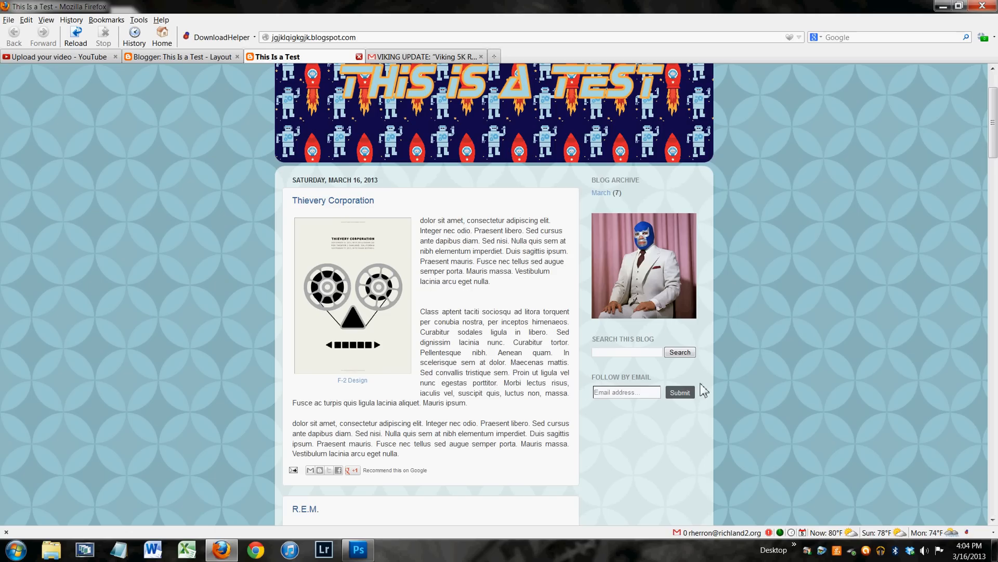
mouse_move(703, 387)
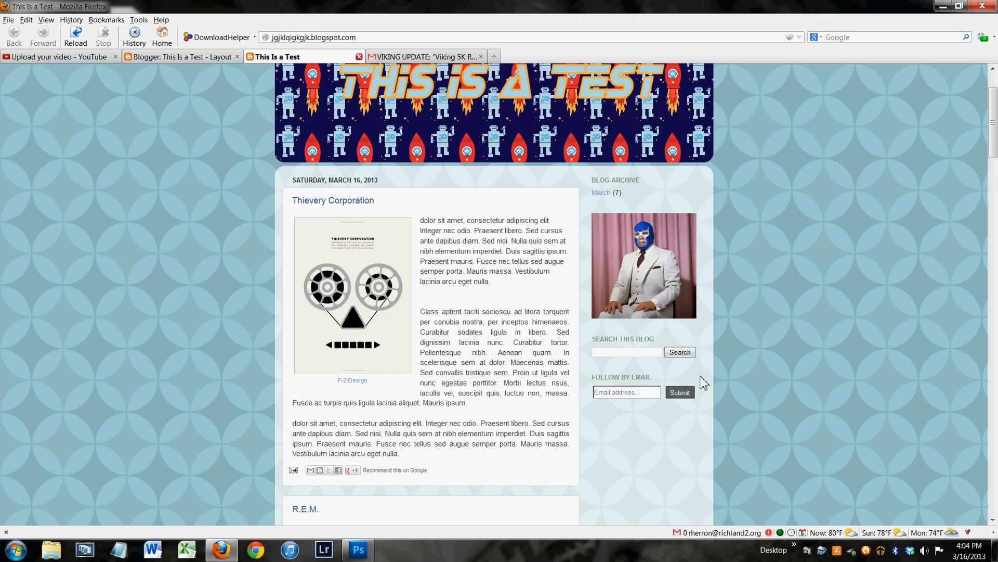
mouse_move(712, 300)
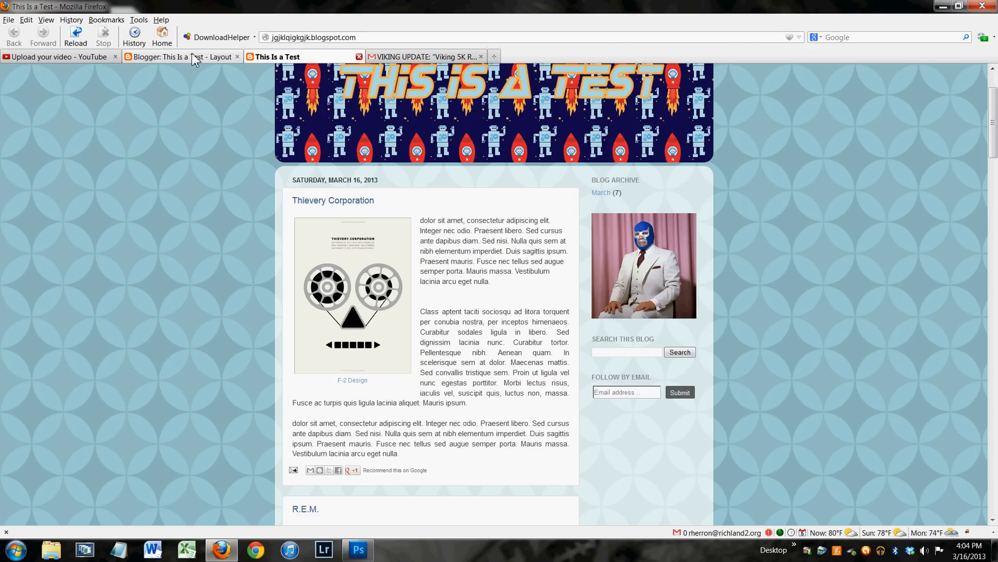
mouse_move(181, 56)
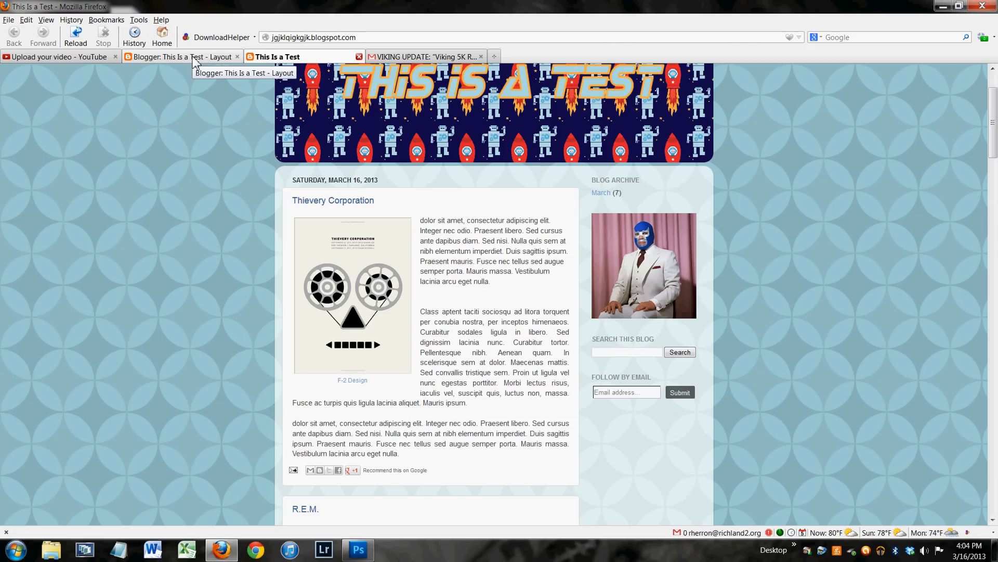
Return from the gadget list to the blog's layout page and scroll through it
click(177, 56)
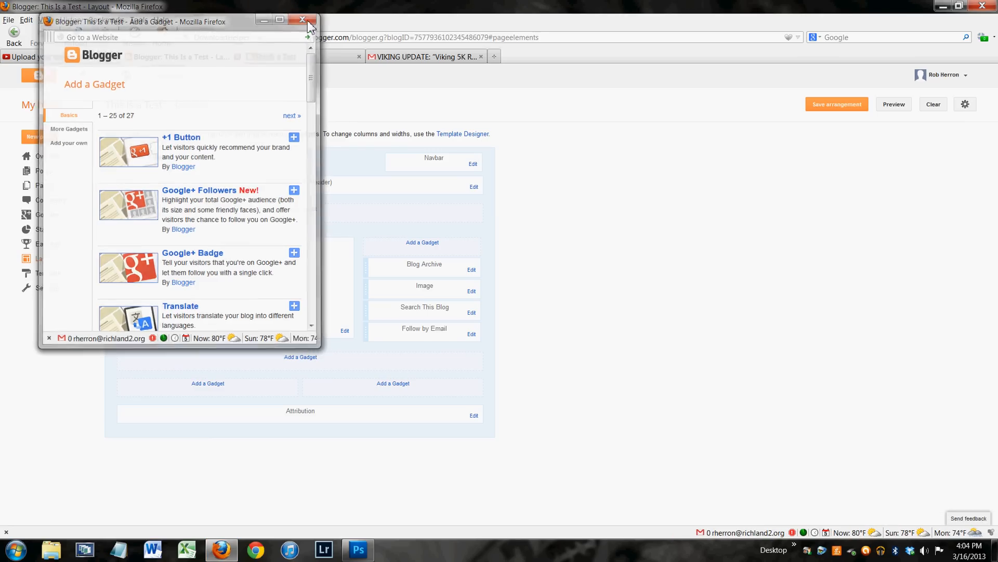
click(303, 20)
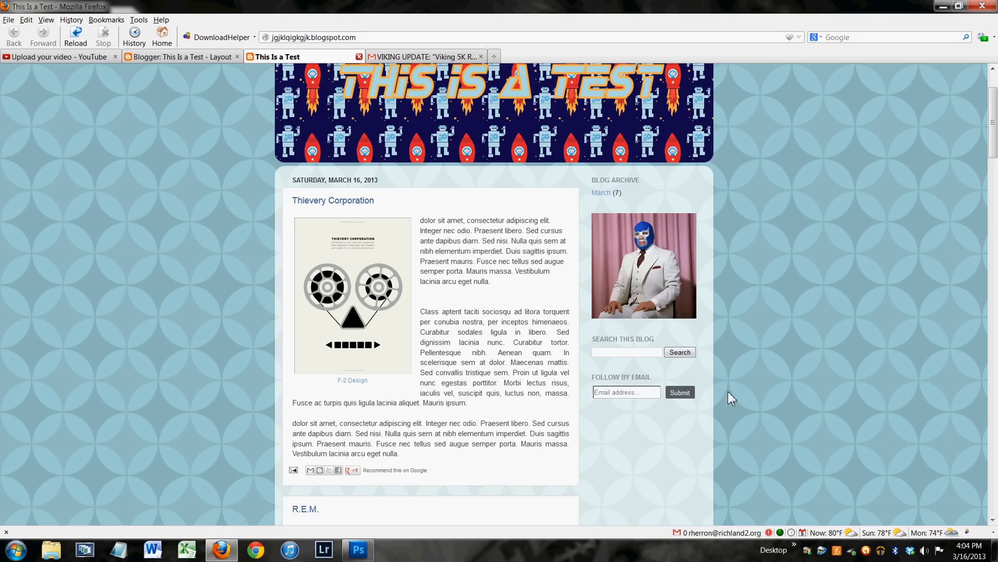
scroll(down, 3)
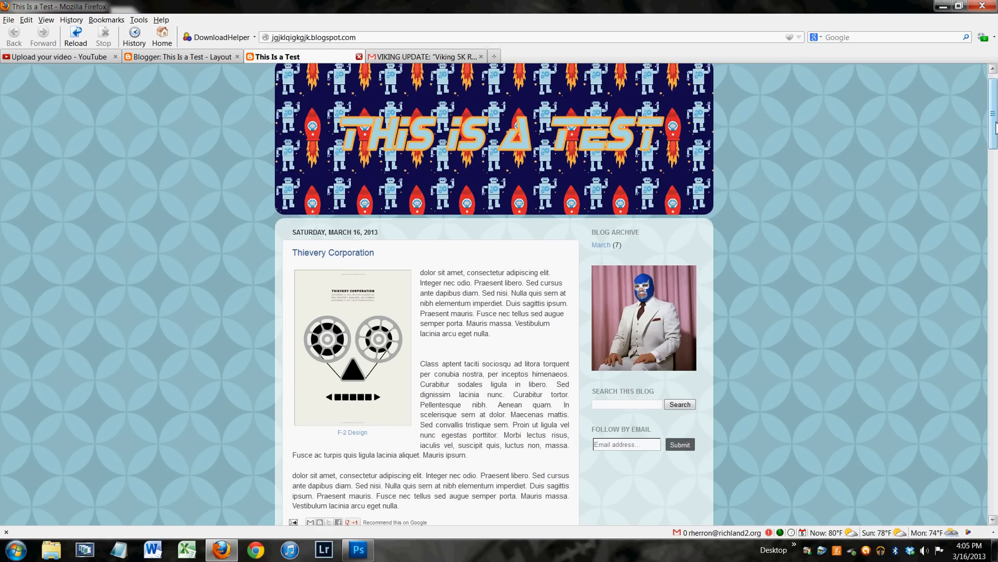
mouse_move(966, 147)
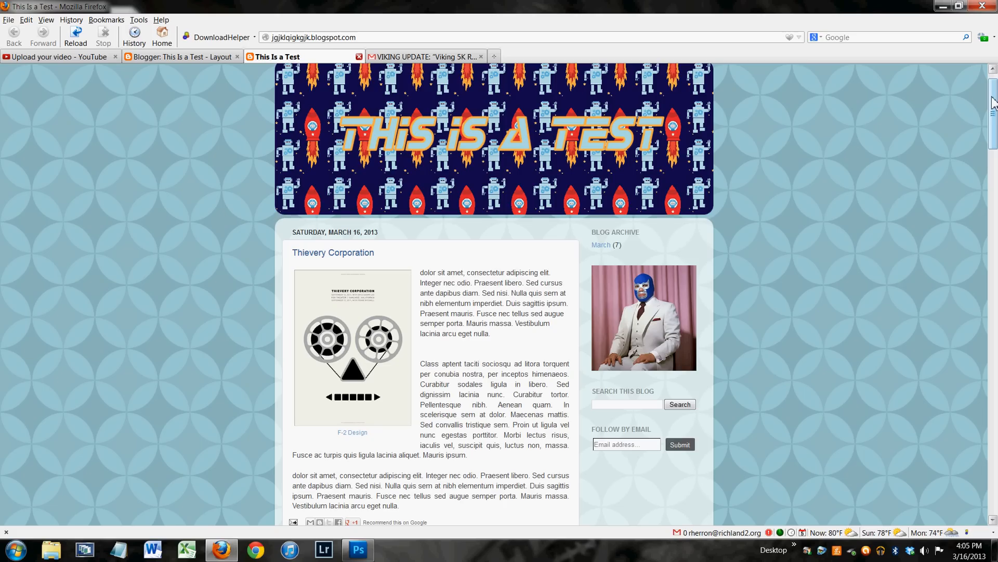
scroll(down, 3)
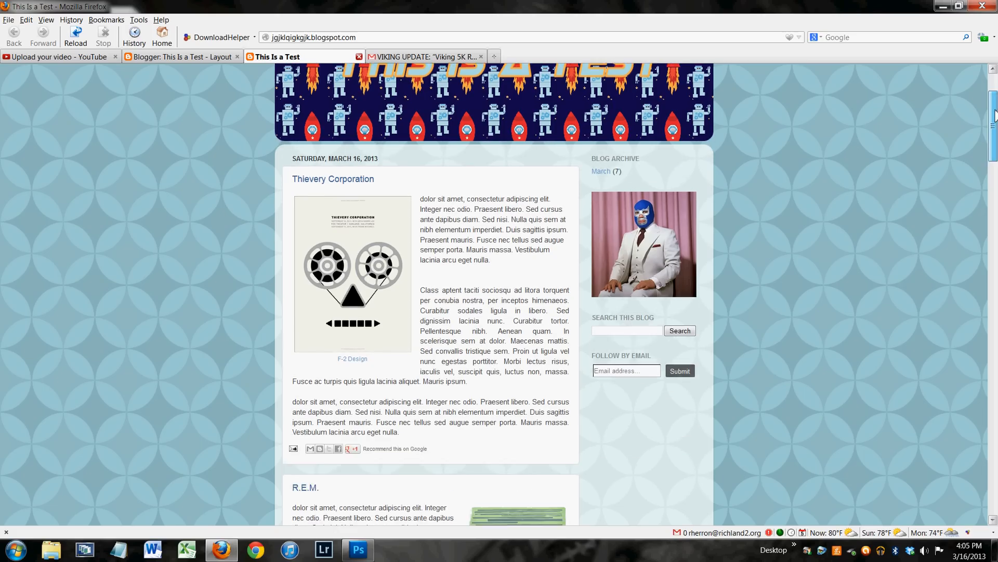
Switch to Gmail and bring up the trashed Viking Update newsletter email
click(425, 56)
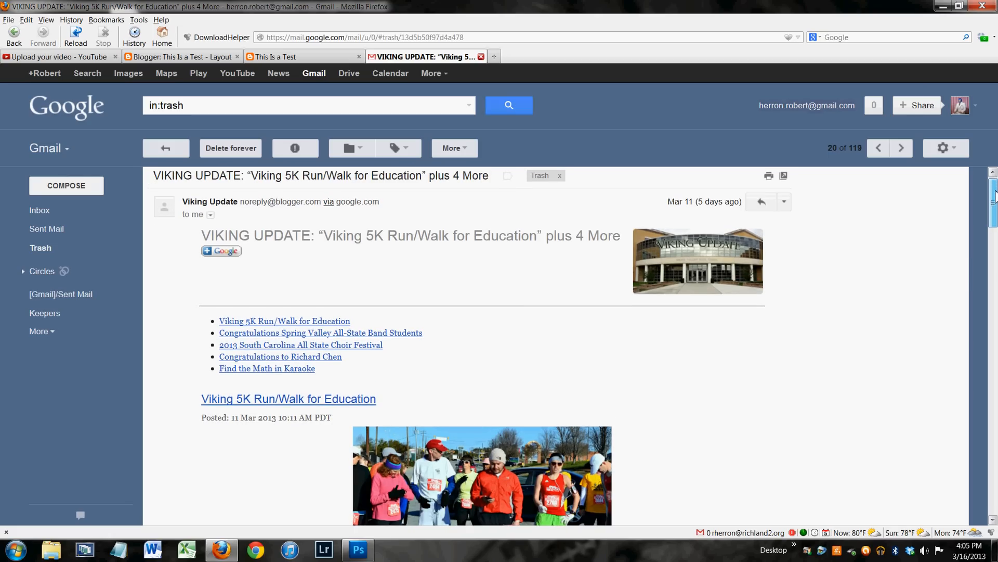
scroll(down, 3)
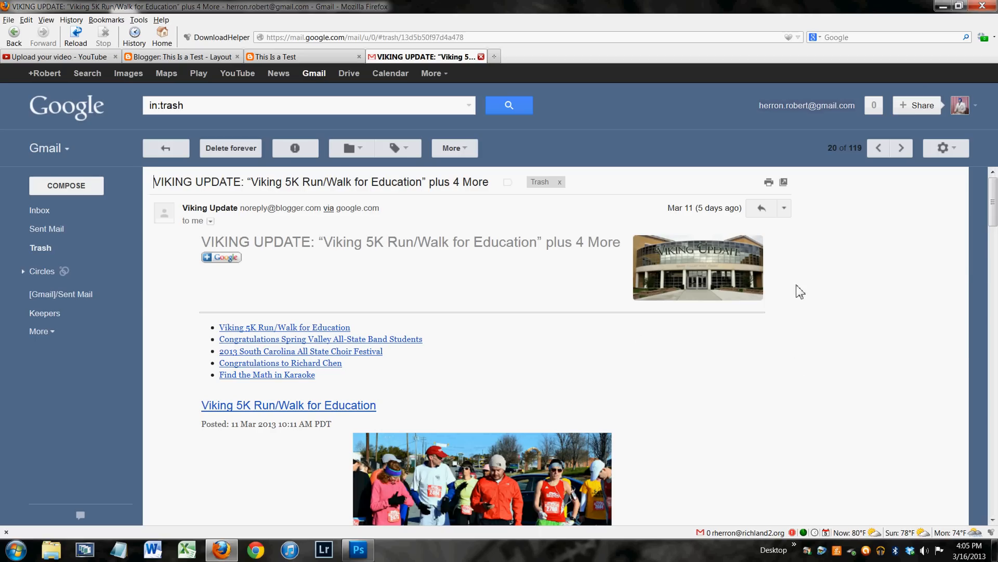
mouse_move(616, 237)
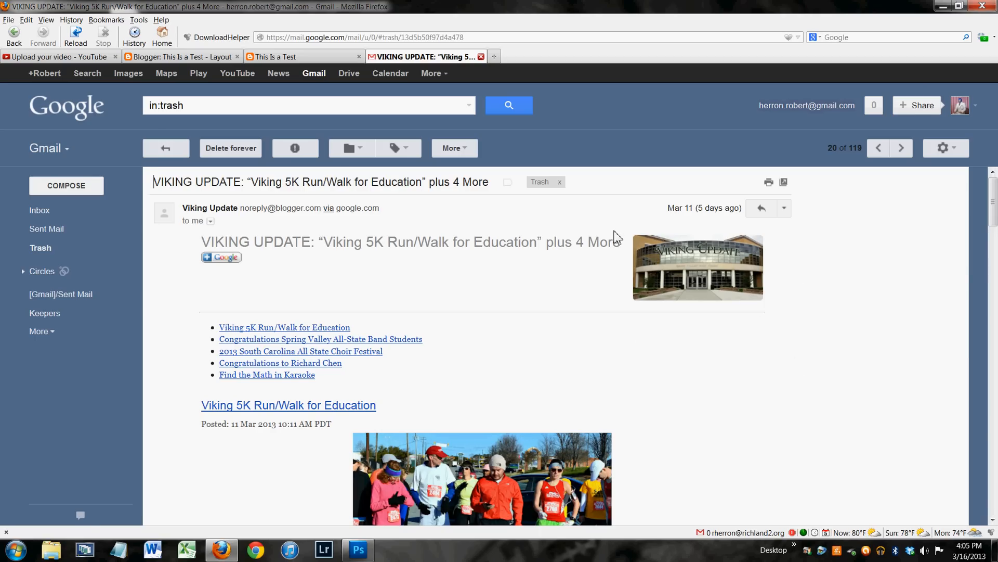
mouse_move(761, 321)
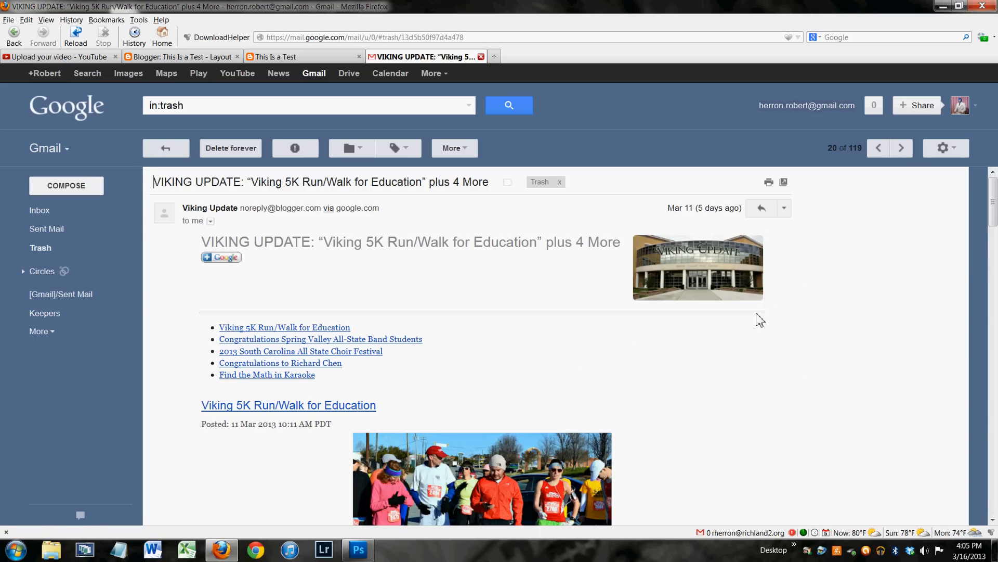
mouse_move(705, 270)
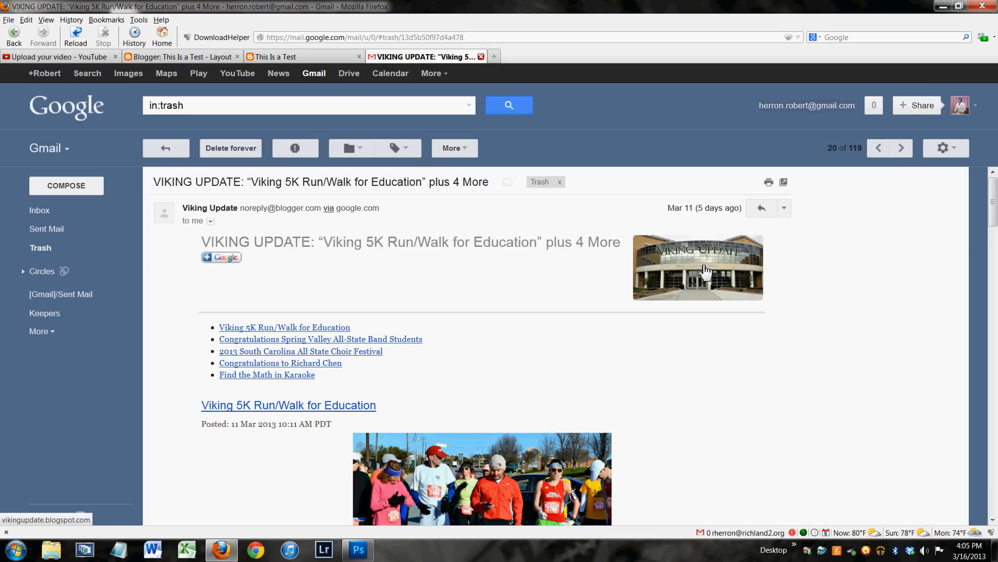
mouse_move(734, 282)
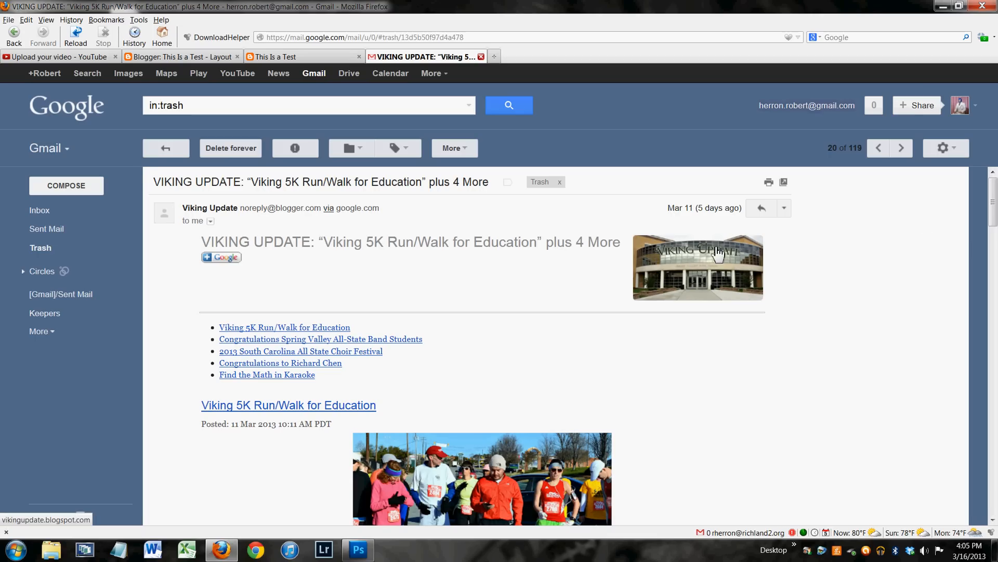
mouse_move(255, 260)
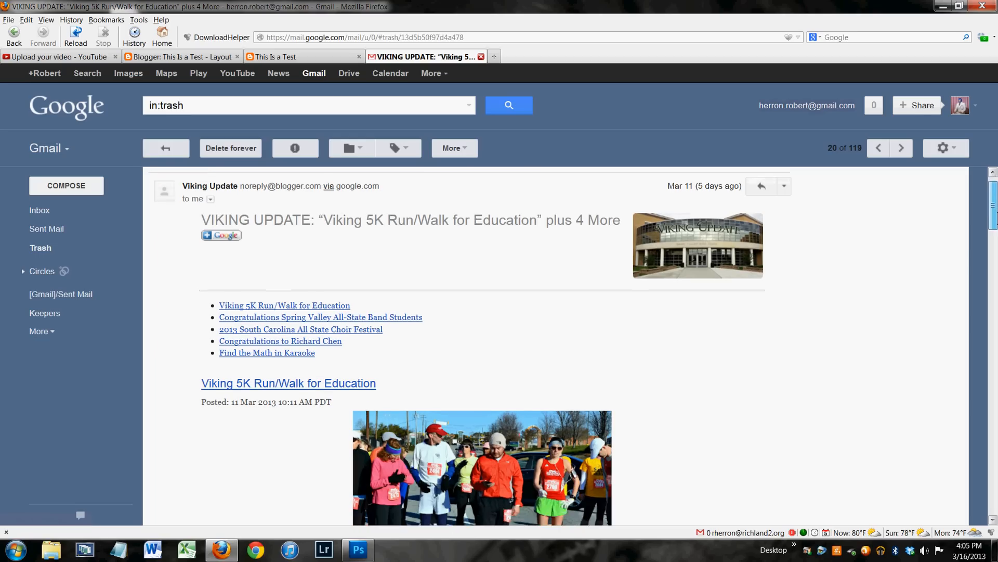
Read through the Viking Update email and open its 2013 South Carolina All State Choir Festival post
scroll(down, 3)
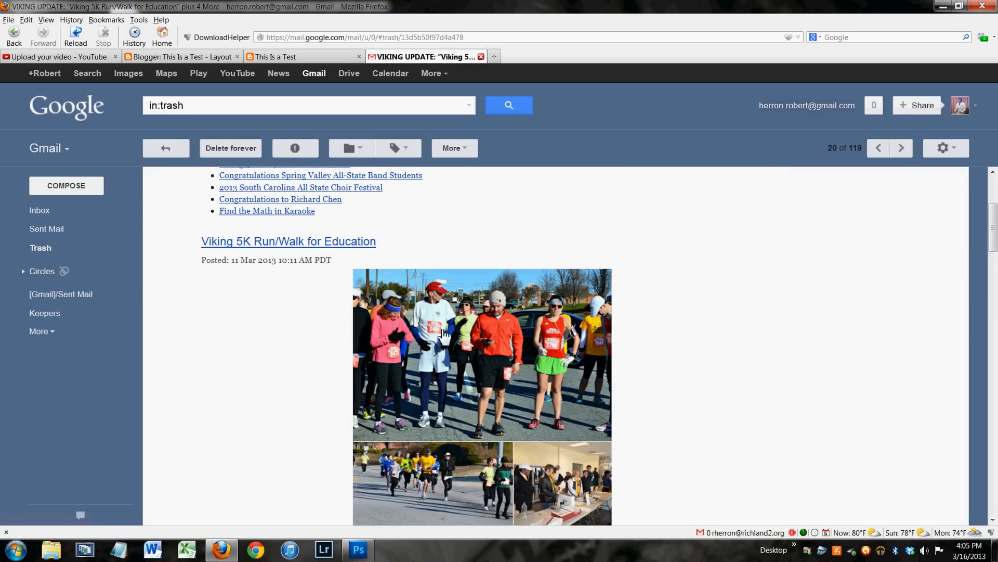
scroll(down, 3)
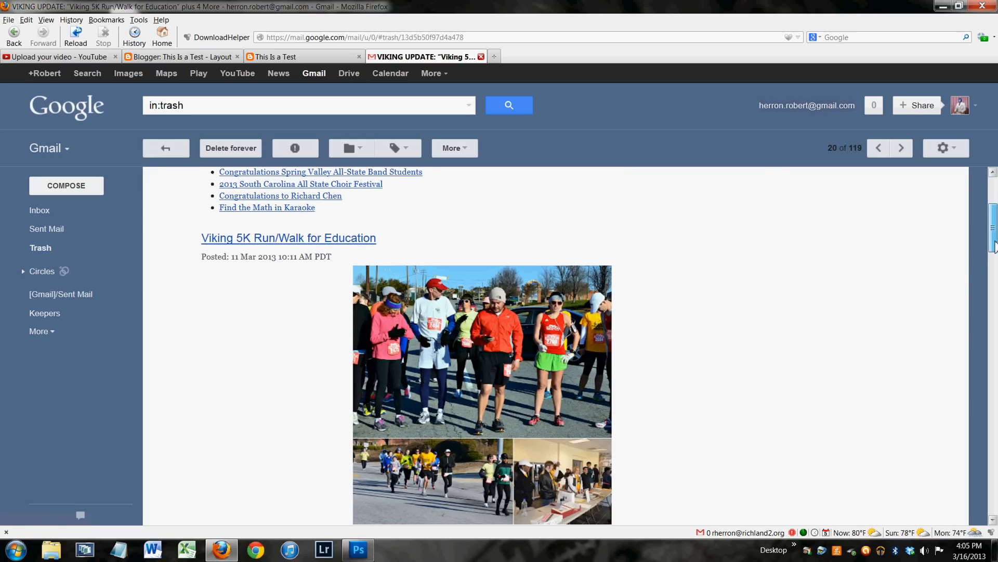
scroll(down, 3)
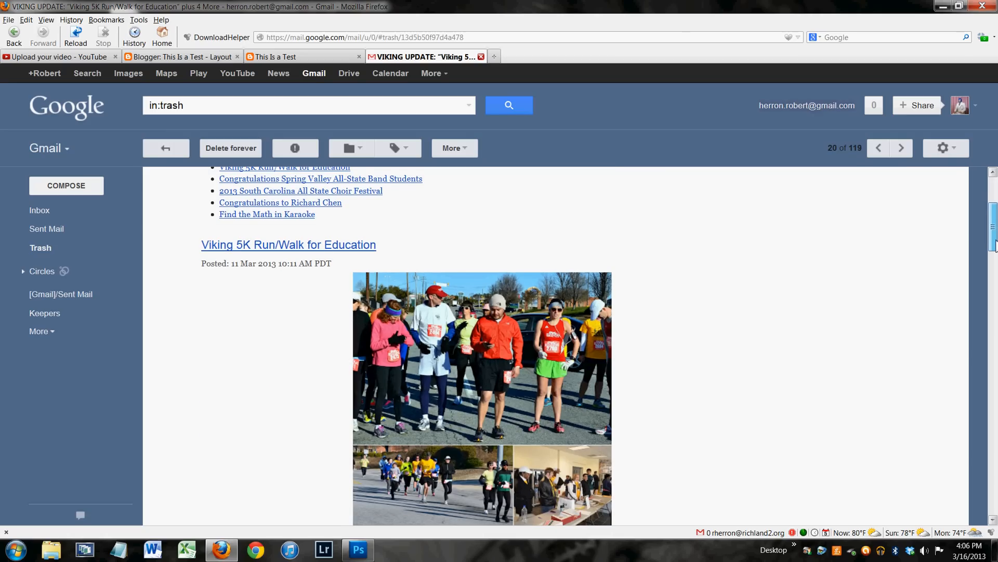
scroll(down, 3)
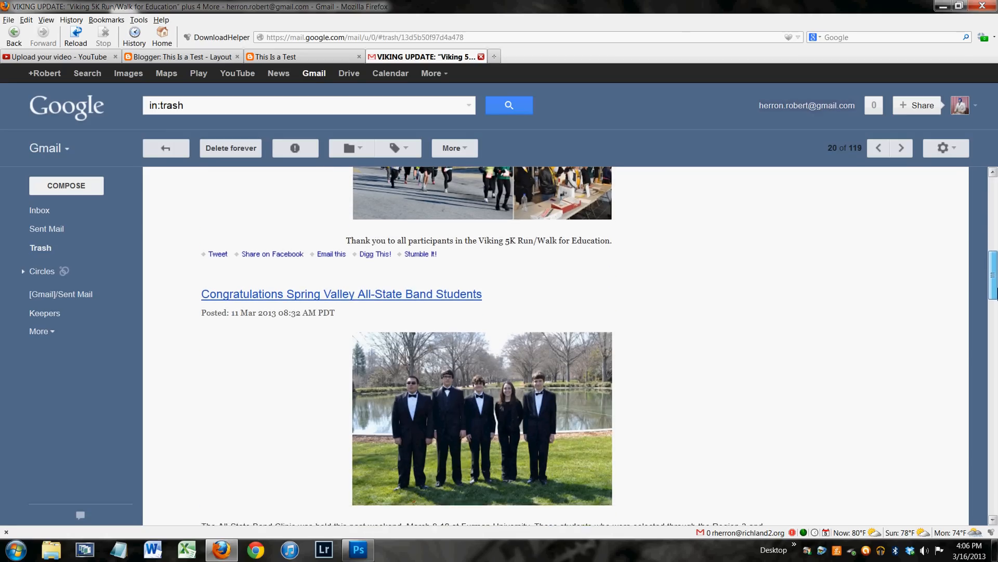
scroll(down, 3)
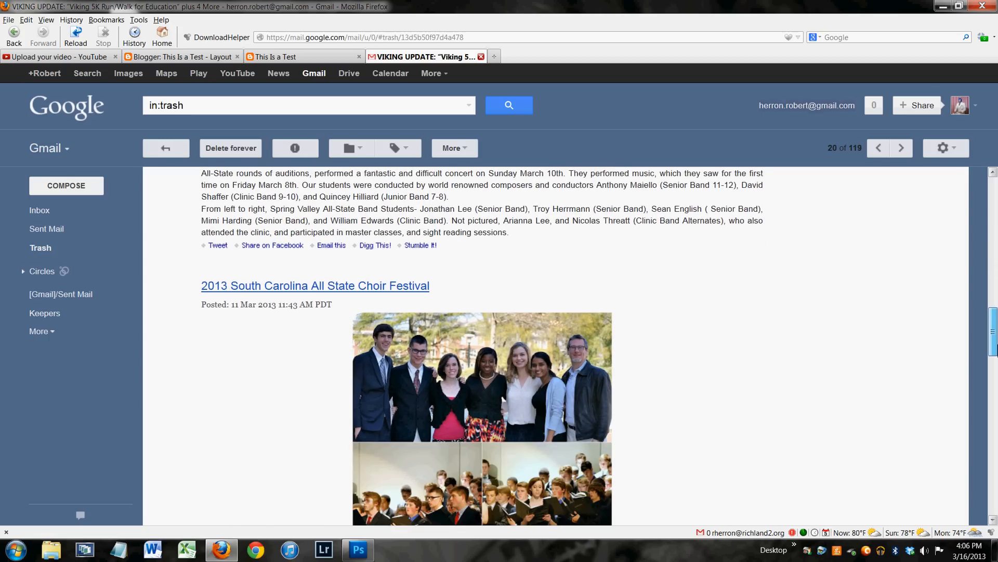
scroll(down, 3)
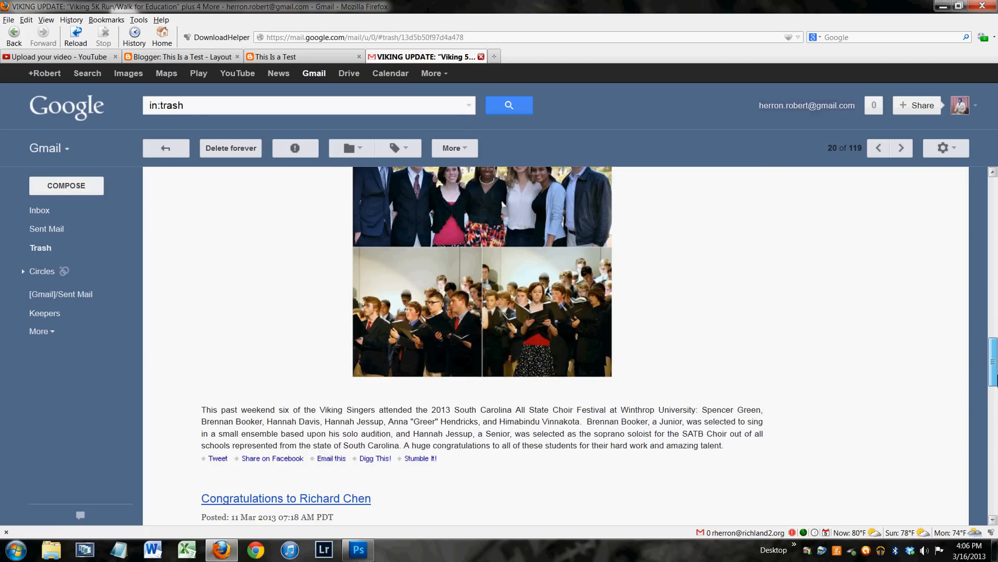
scroll(down, 3)
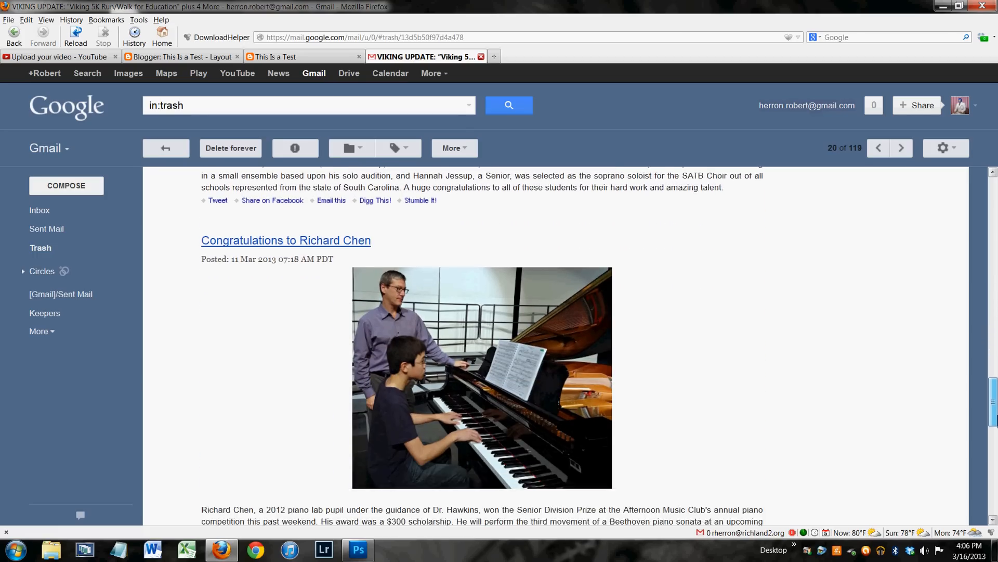
scroll(down, 3)
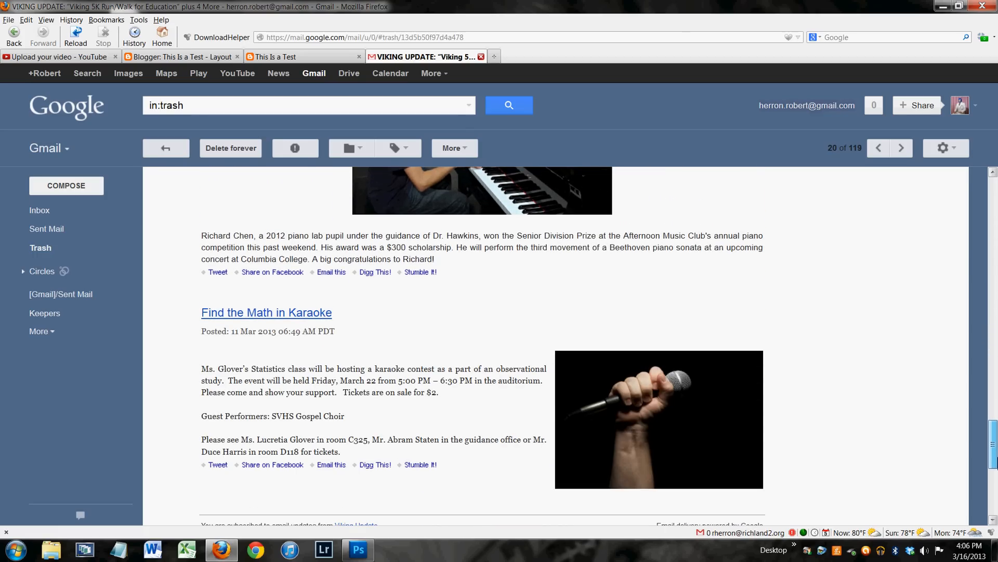
scroll(down, 3)
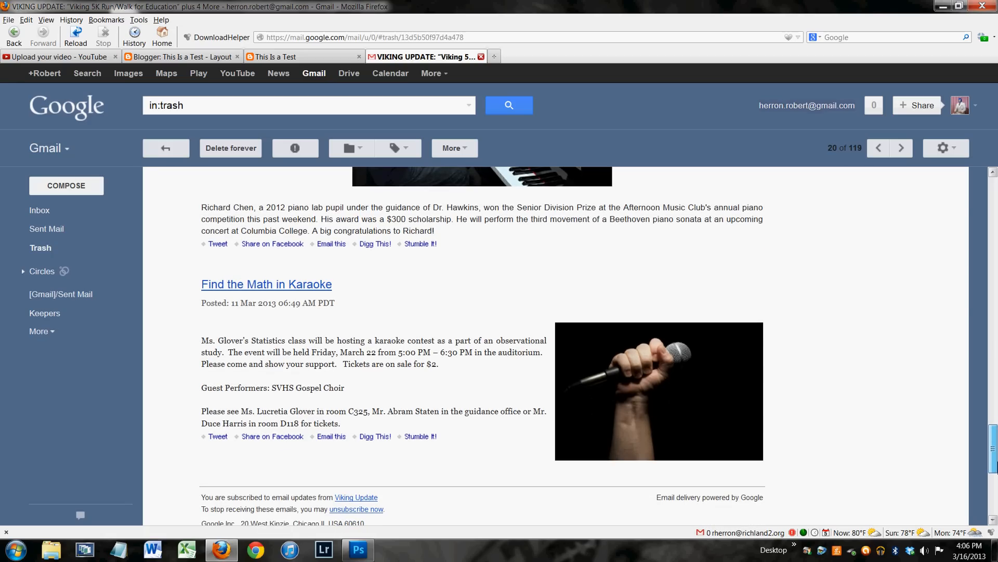
scroll(down, 3)
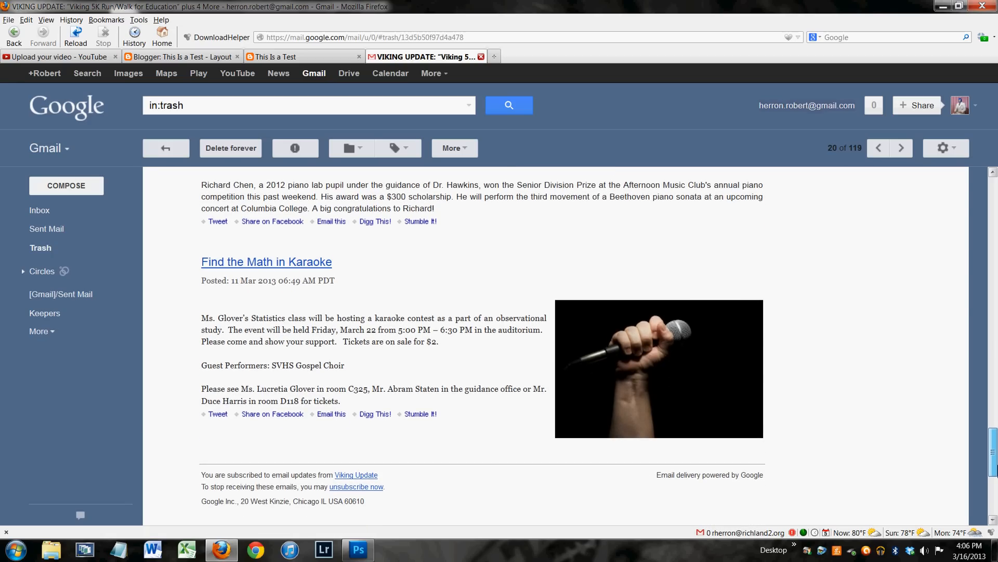
scroll(down, 3)
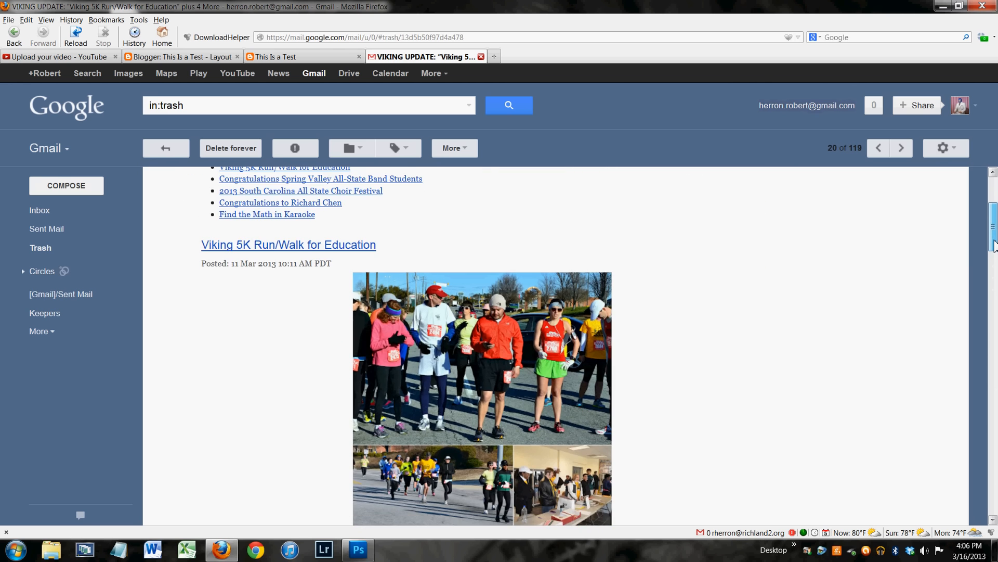
scroll(down, 3)
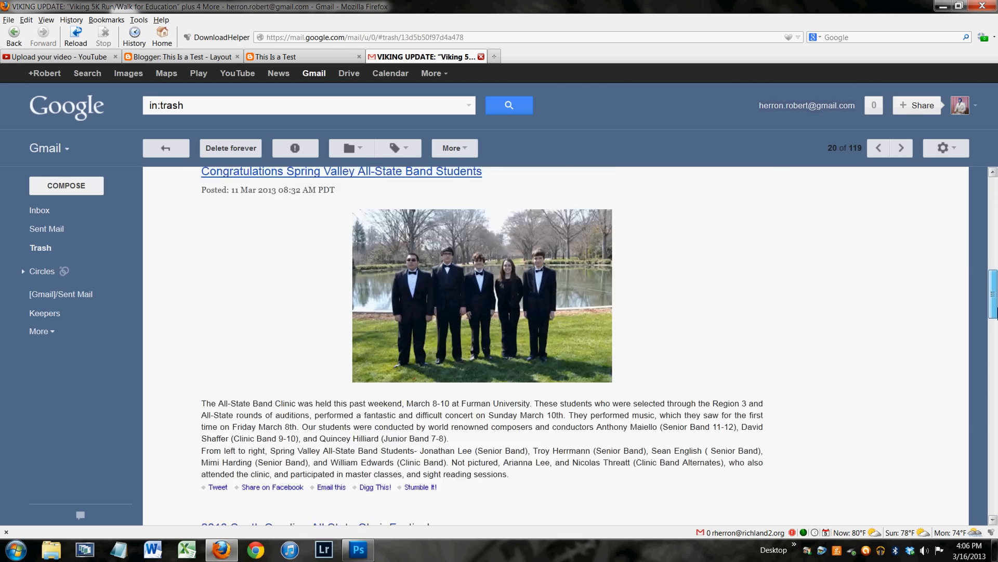
scroll(down, 3)
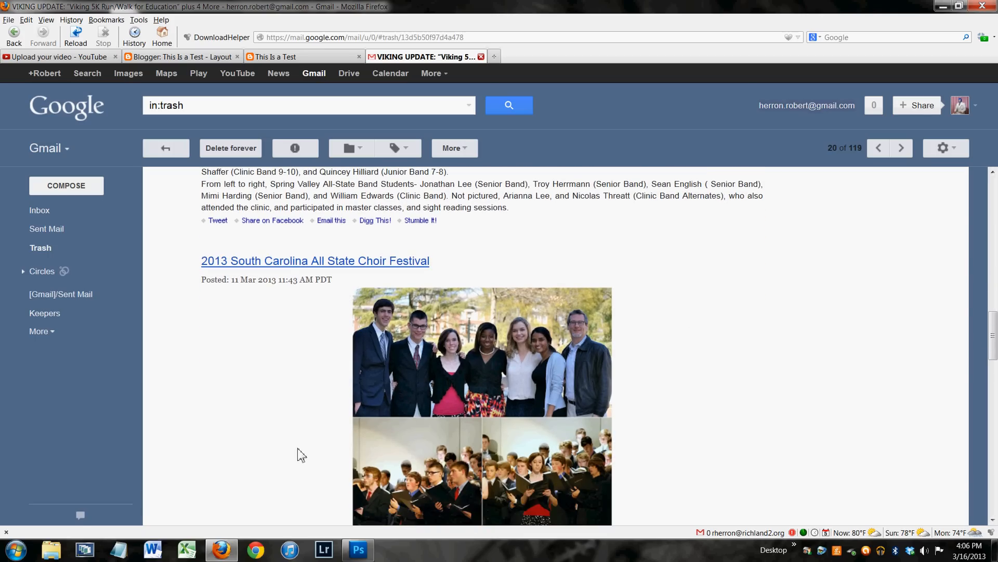
click(314, 260)
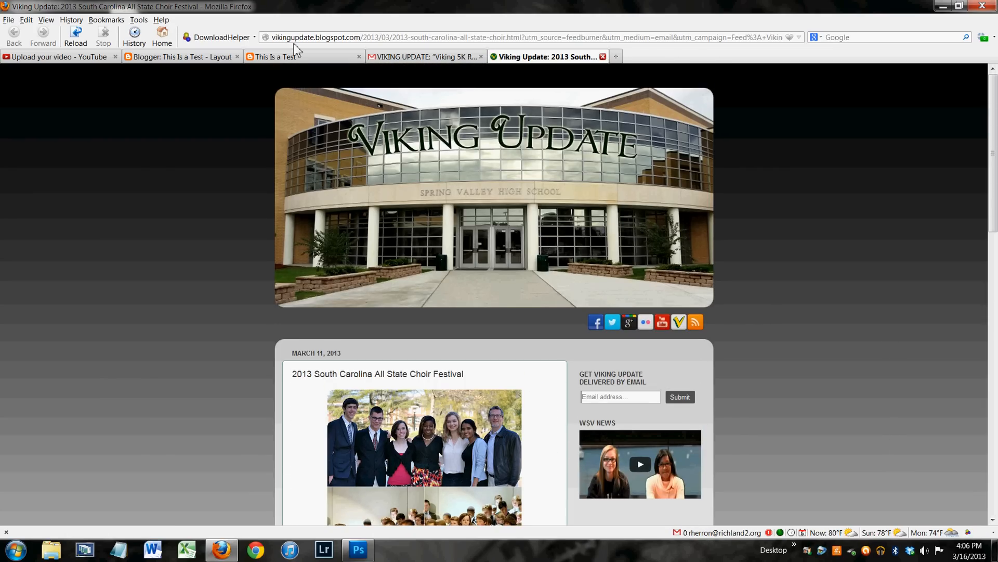
Switch back to the This Is a Test blog with its Follow by Email sidebar gadget
click(274, 56)
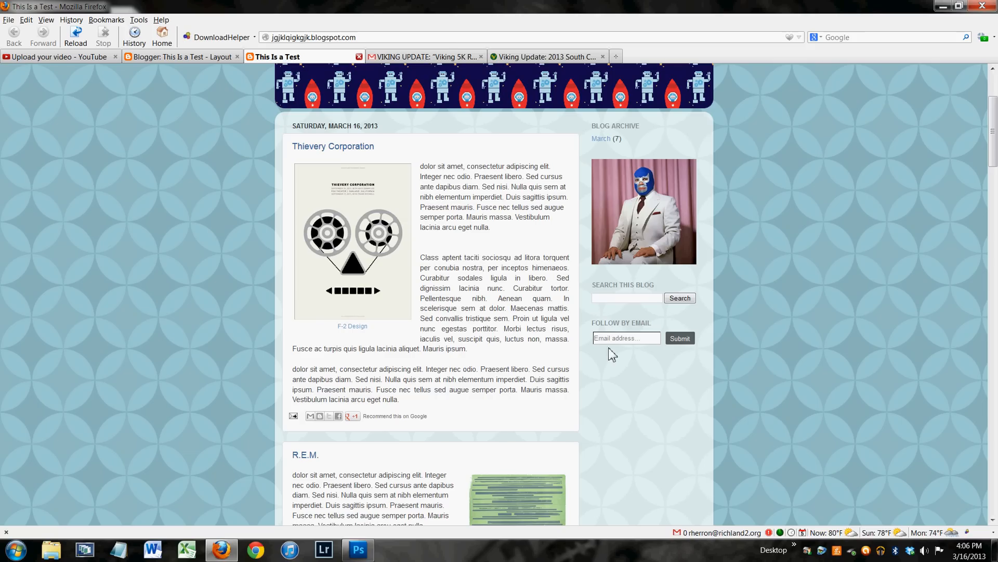
mouse_move(443, 125)
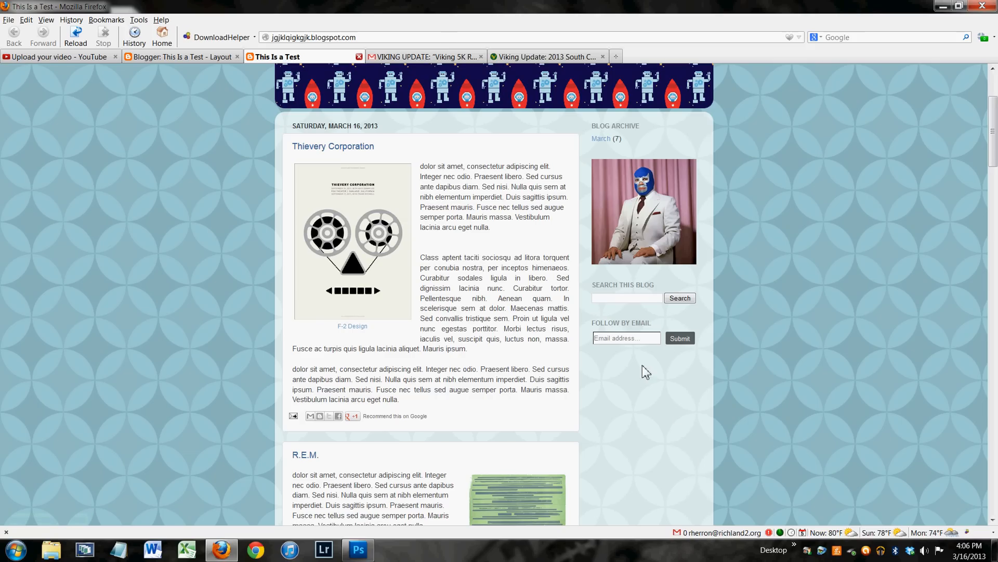
Submit a Gmail address through the Follow by Email gadget, starting the FeedBurner spam check
click(626, 337)
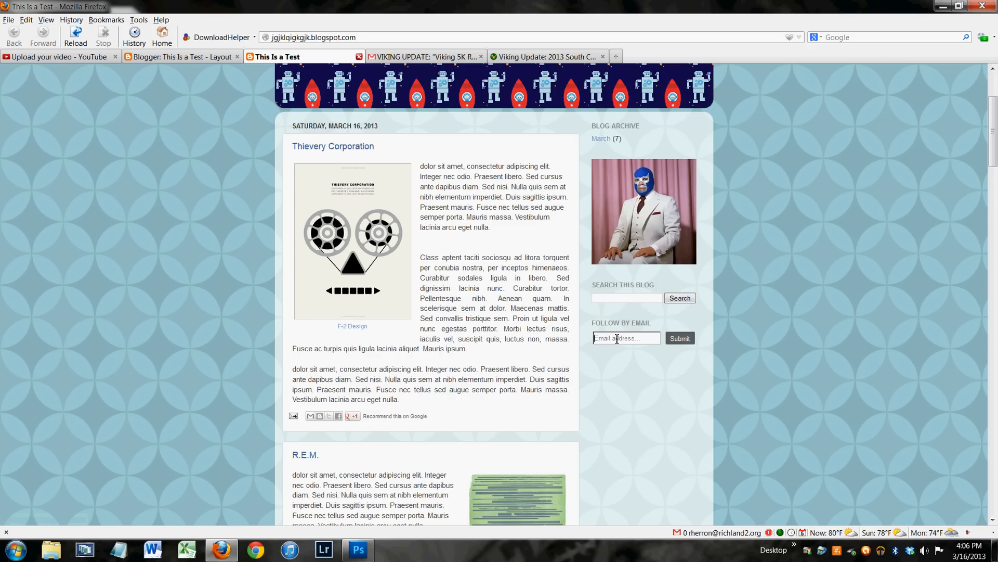
text(herron.rob)
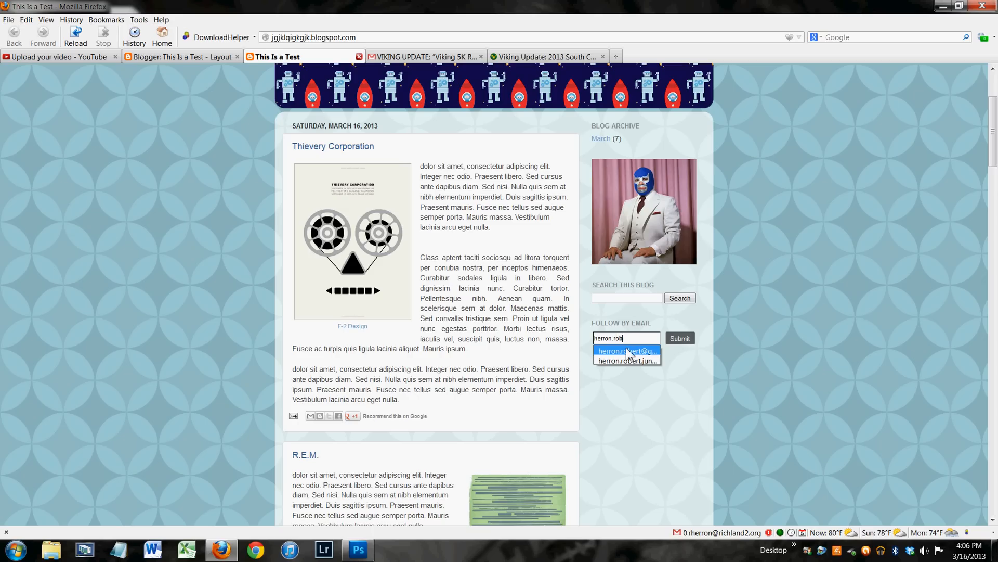
click(627, 350)
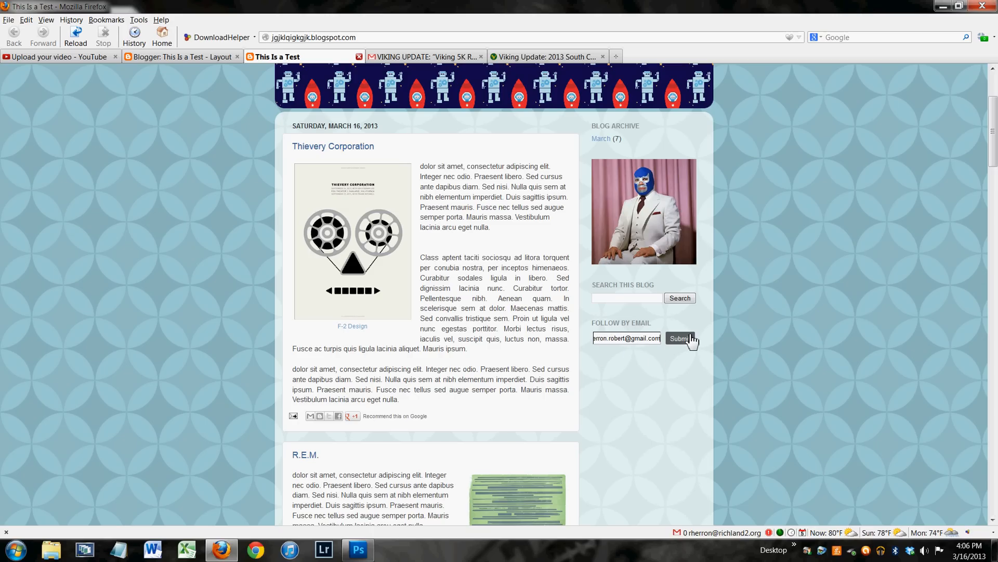
click(679, 338)
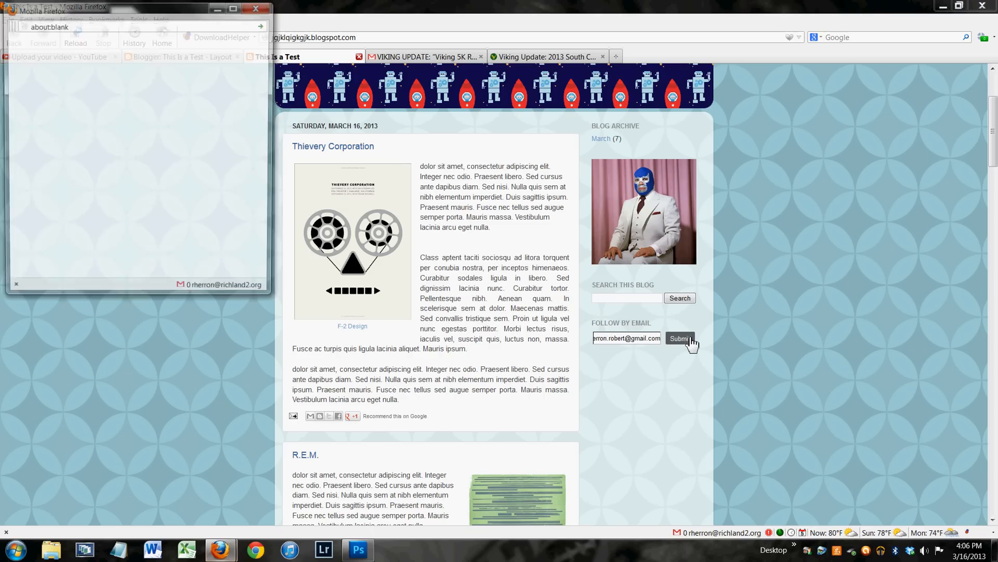
click(679, 338)
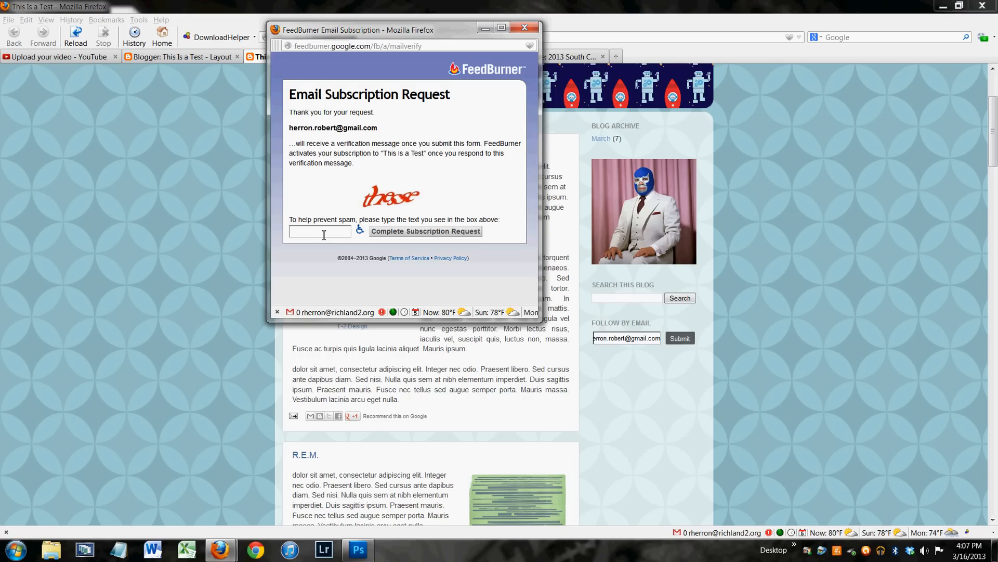
Answer the captcha, complete the FeedBurner subscription request and close its pop-up window
text(thesse)
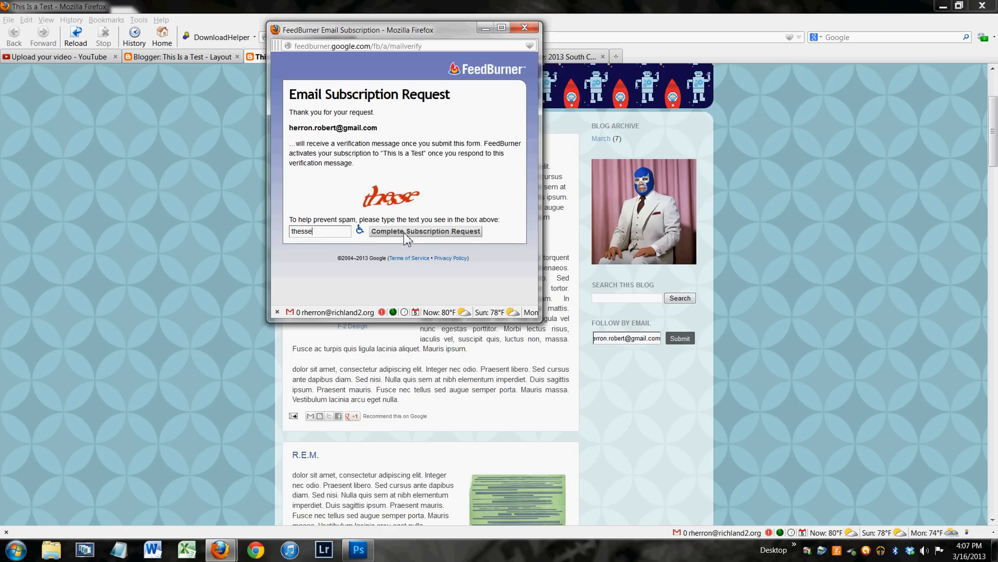
click(424, 231)
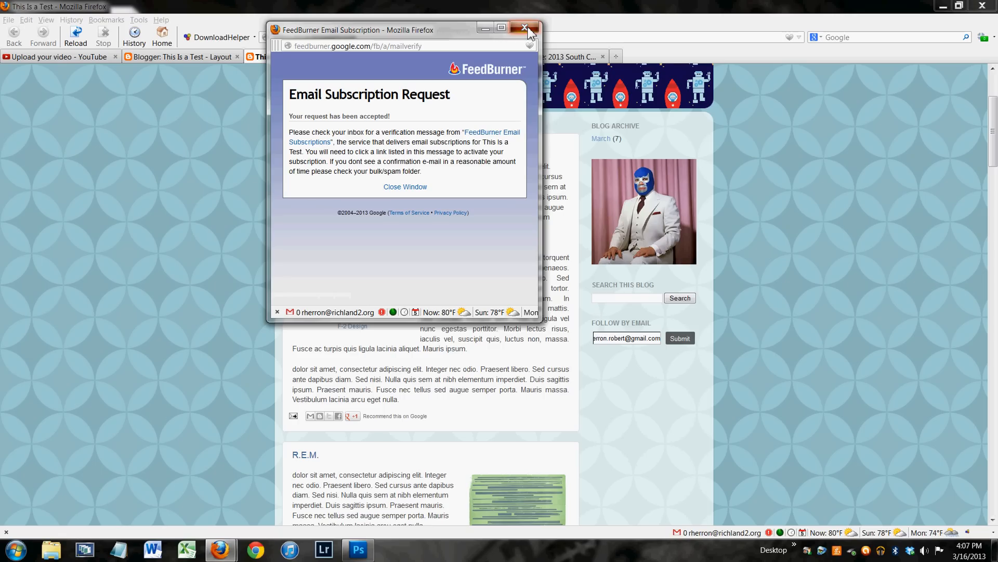
click(524, 28)
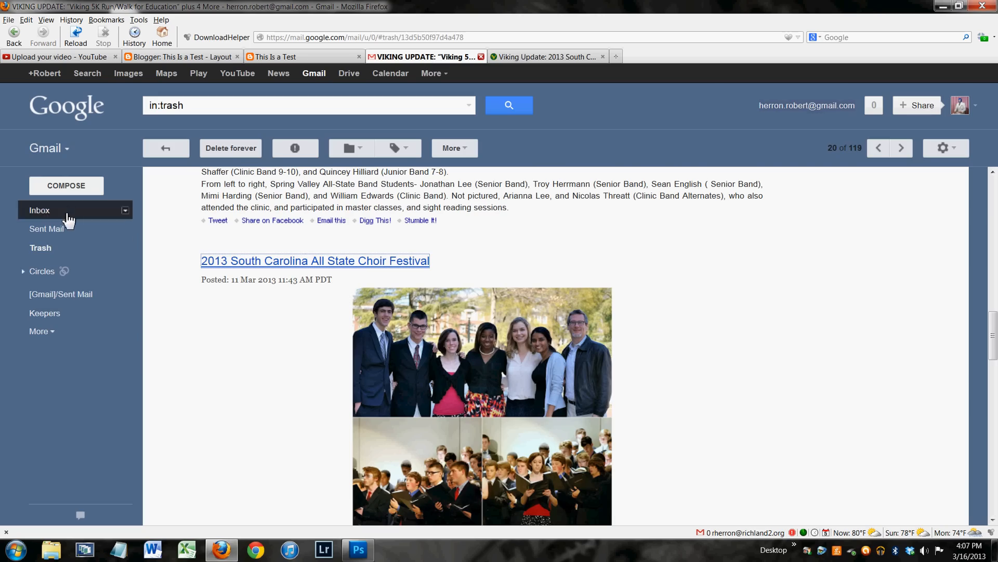
Open the 'Activate your Email Subscription to: This Is a Test' message from the Gmail inbox
click(39, 209)
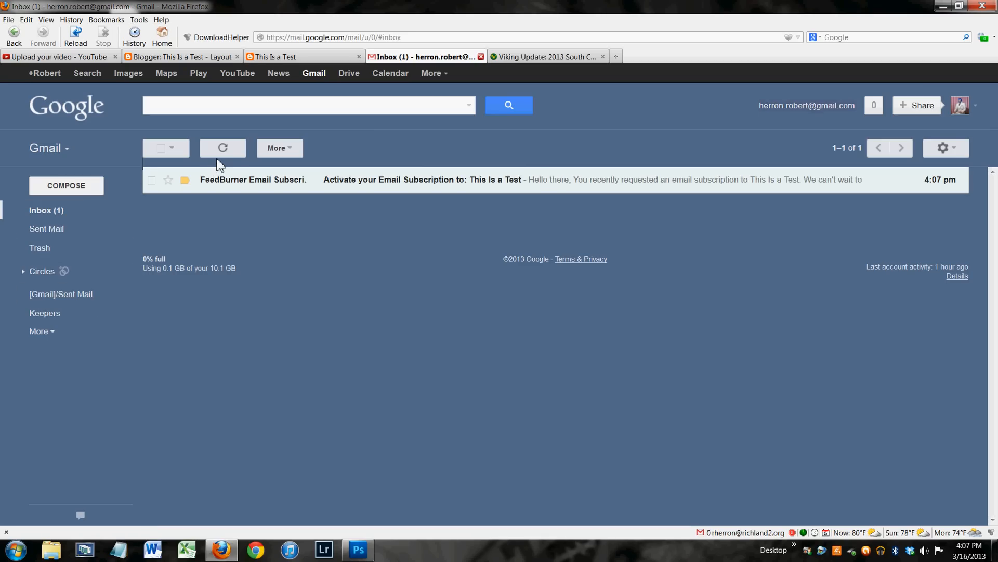
click(184, 179)
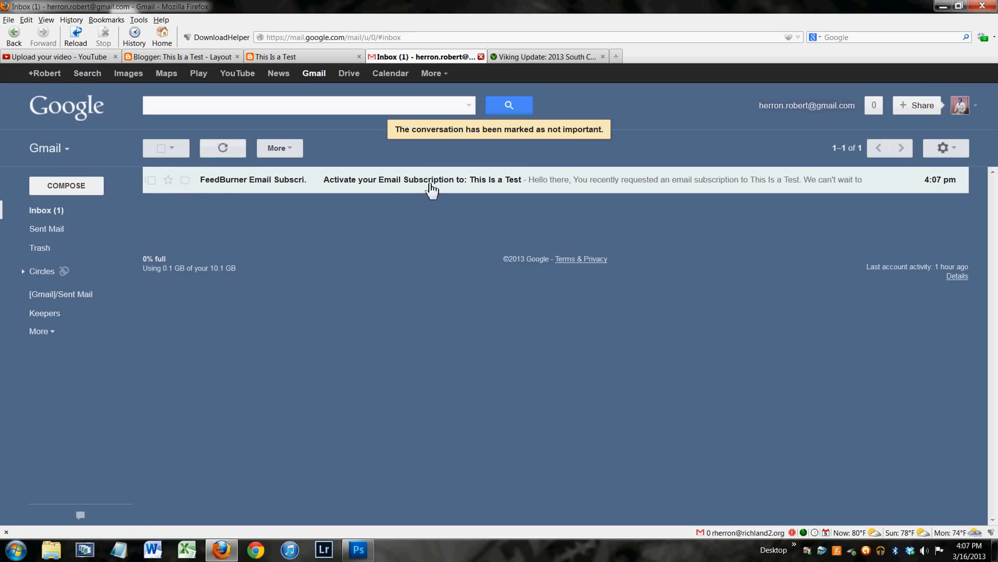
click(422, 179)
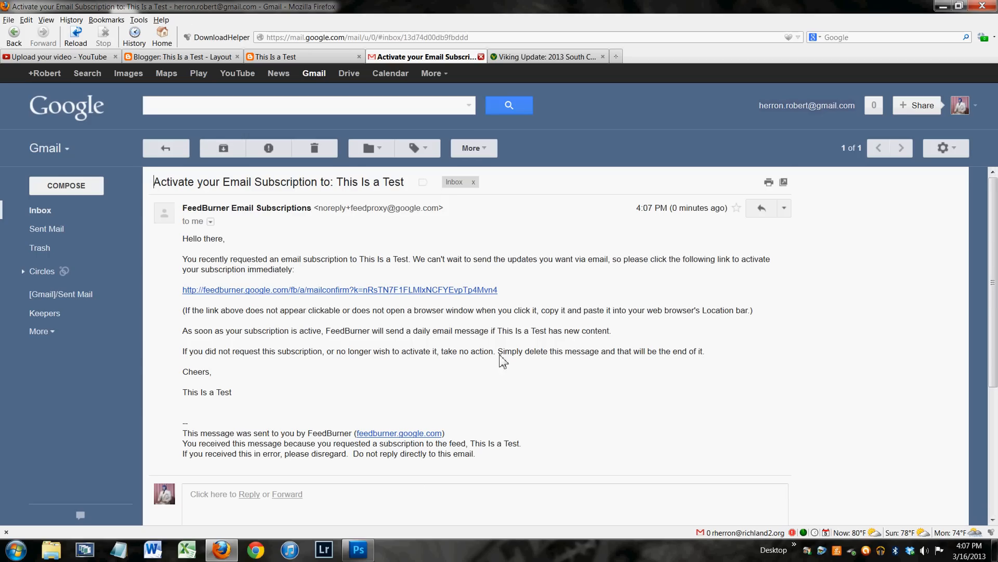
mouse_move(470, 295)
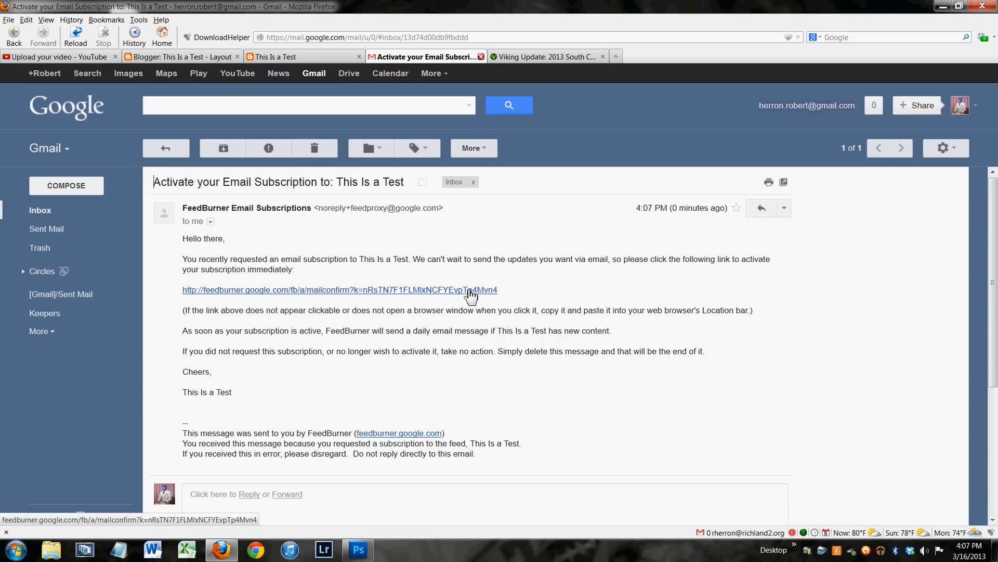
Confirm the subscription via the mailconfirm link and close the Email Subscription Confirmed tab
click(339, 290)
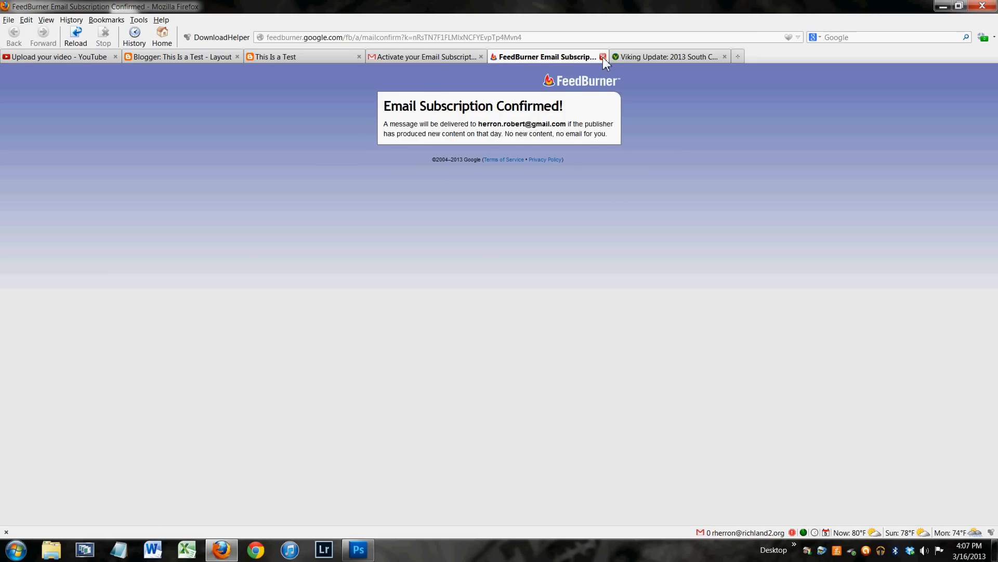
click(602, 56)
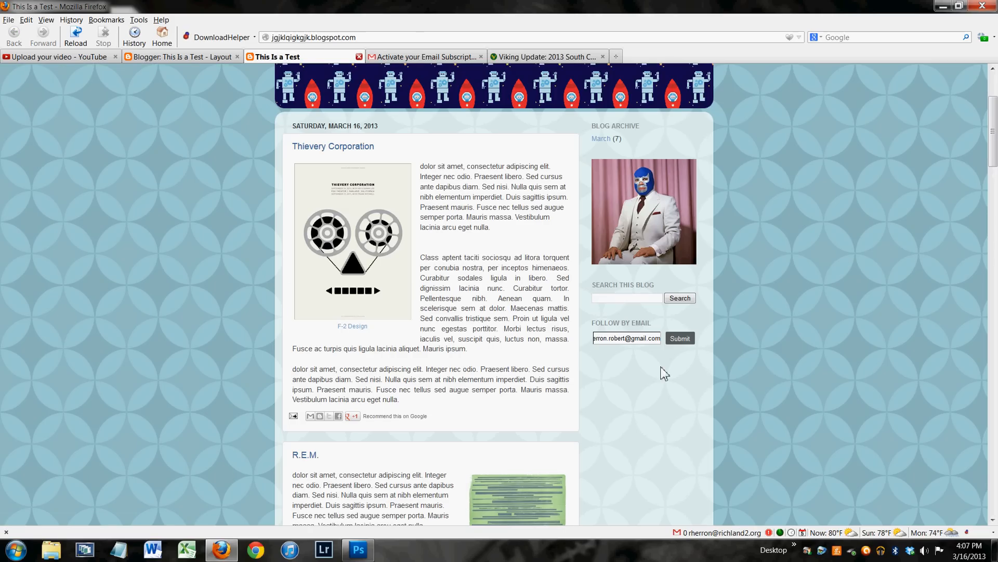
mouse_move(700, 323)
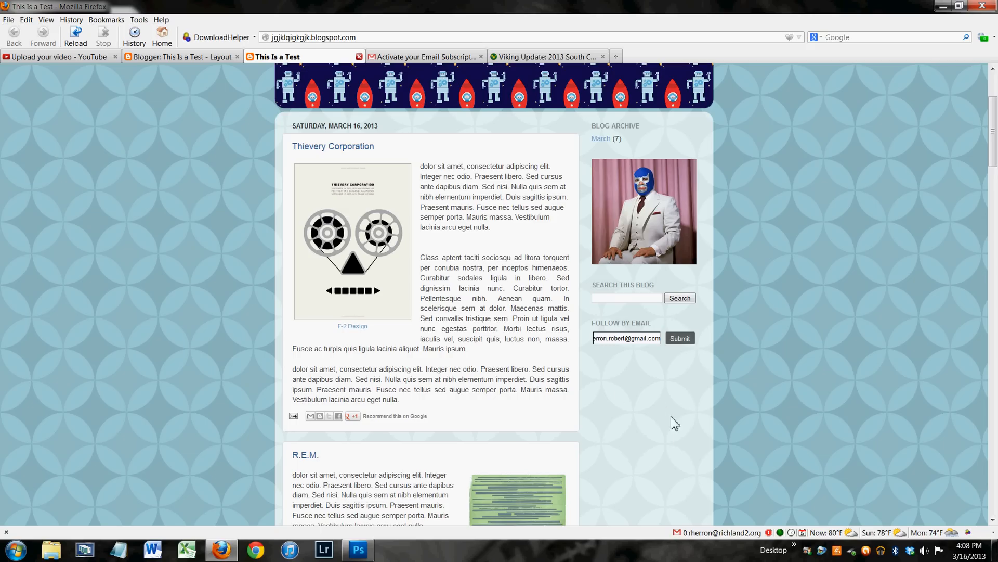
mouse_move(638, 443)
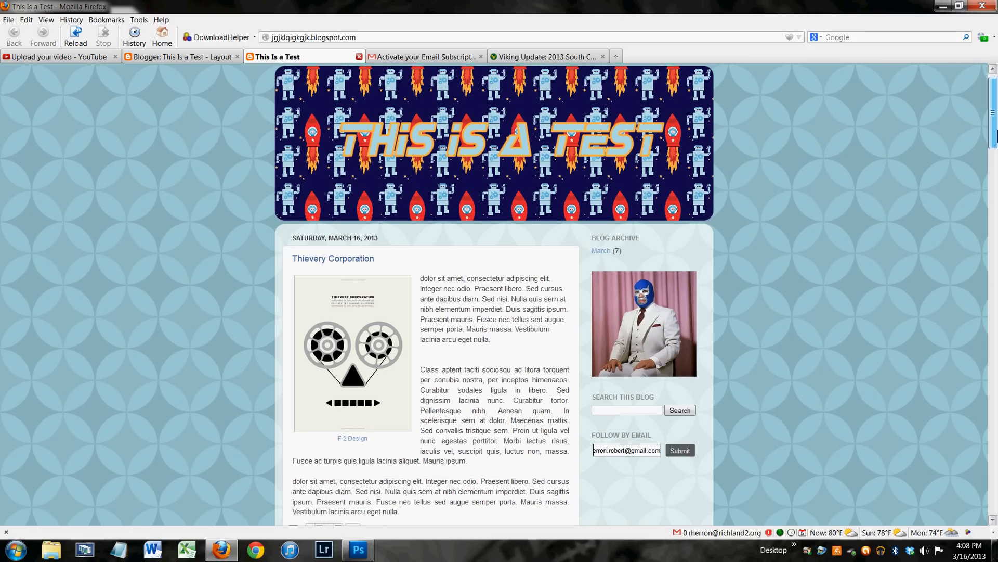
scroll(down, 3)
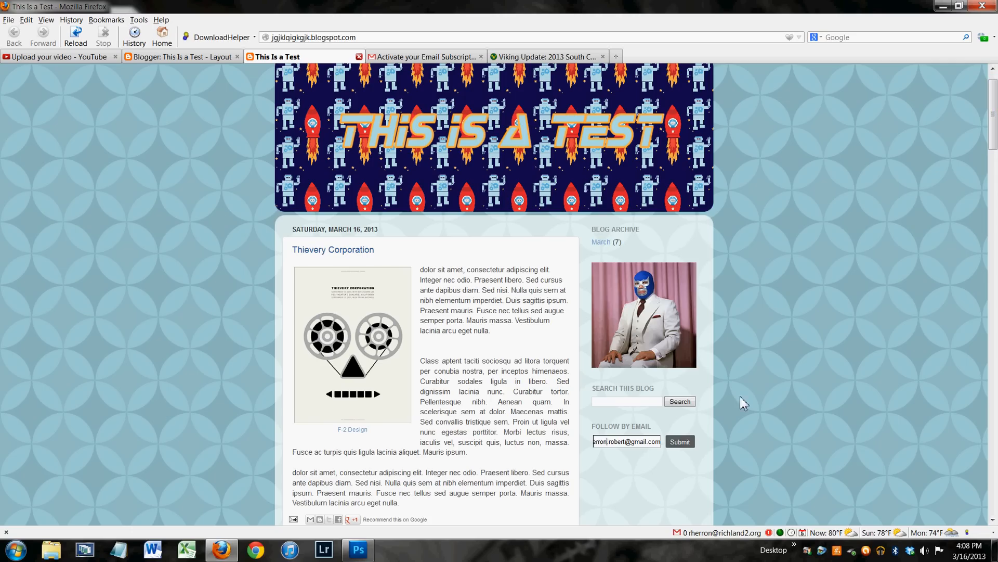
mouse_move(632, 467)
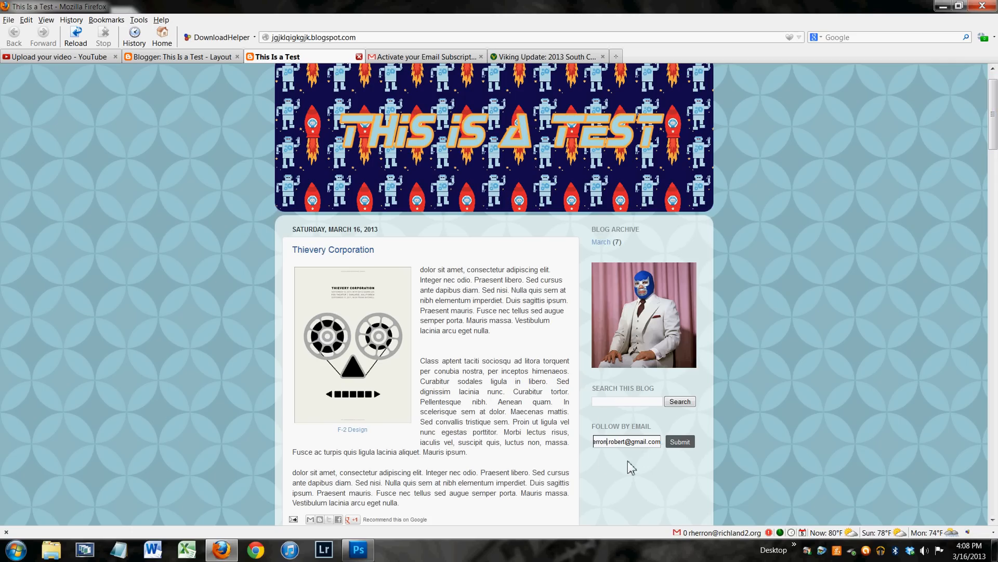